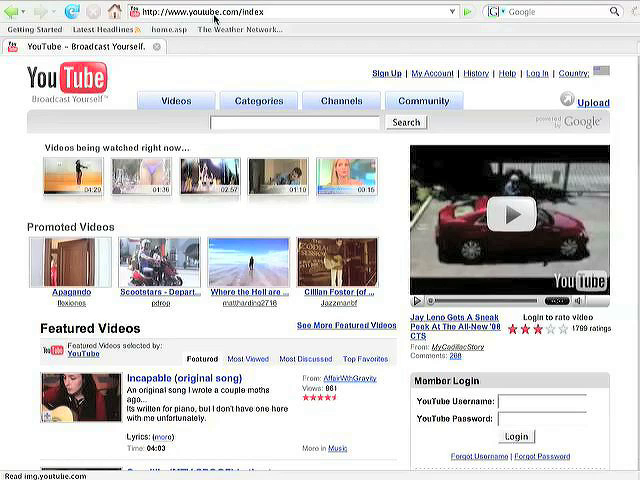
mouse_move(576, 196)
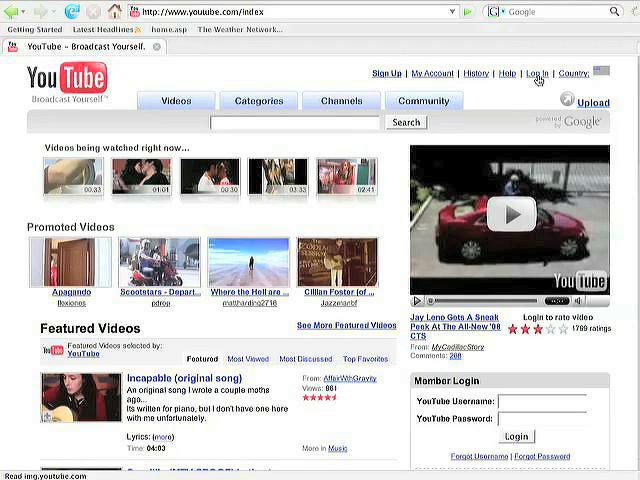
- Log in to the YouTube member account with the username and password
click(536, 72)
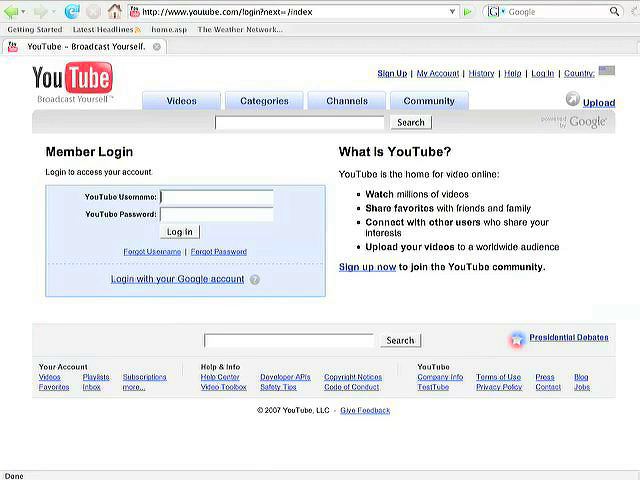
text(designworks)
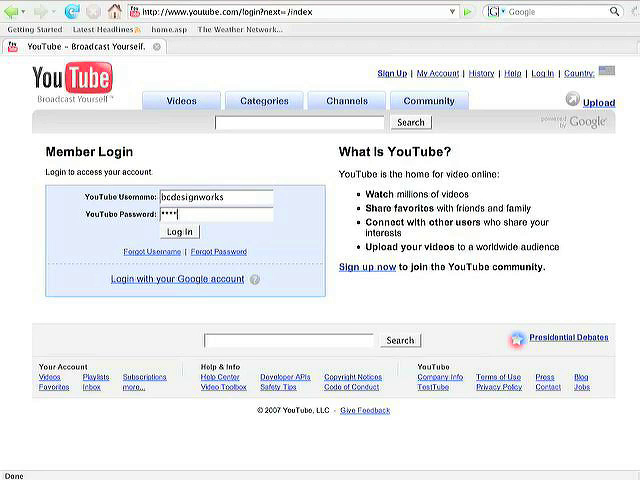
text(••)
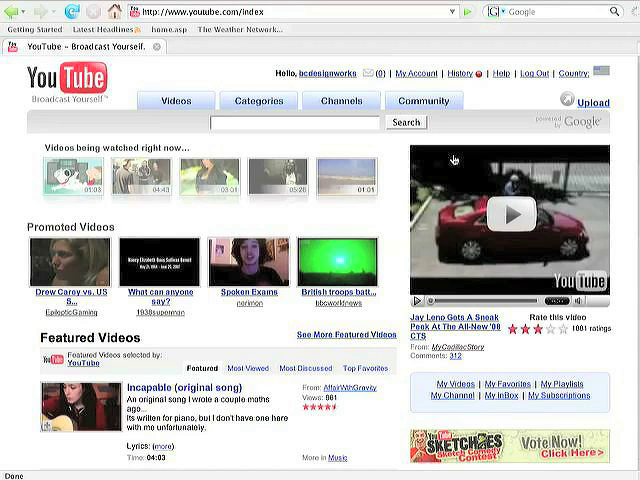
mouse_move(412, 80)
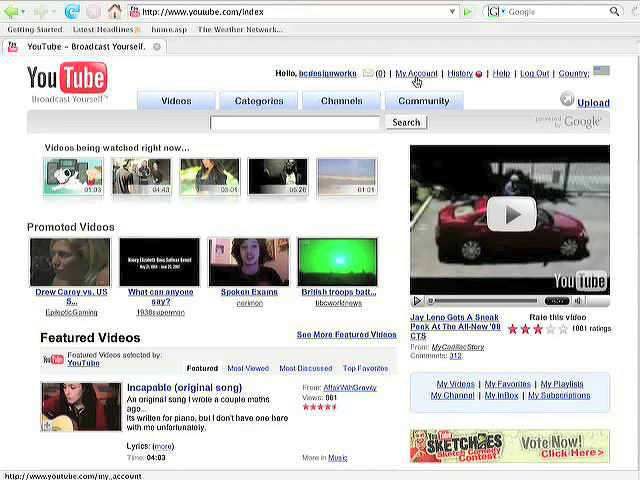
- Go to My Account and start Upload New Video to reach the upload form
click(412, 72)
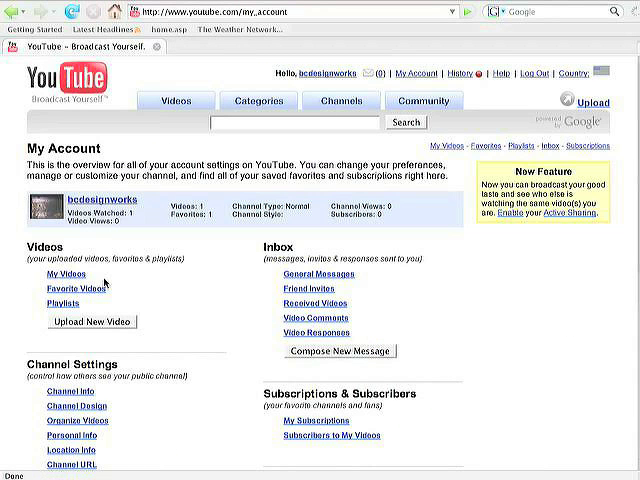
mouse_move(56, 274)
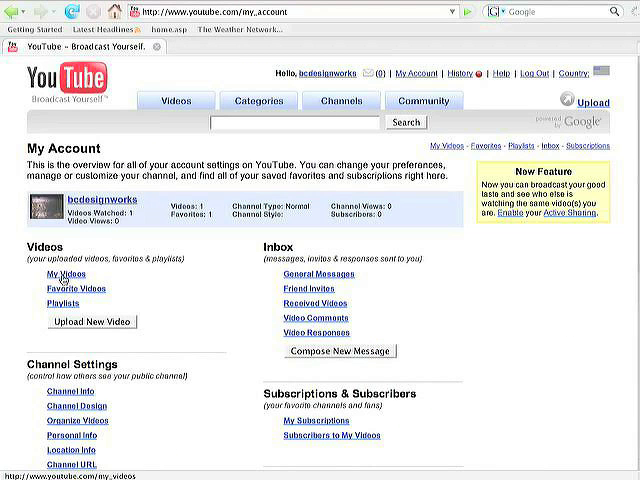
click(60, 272)
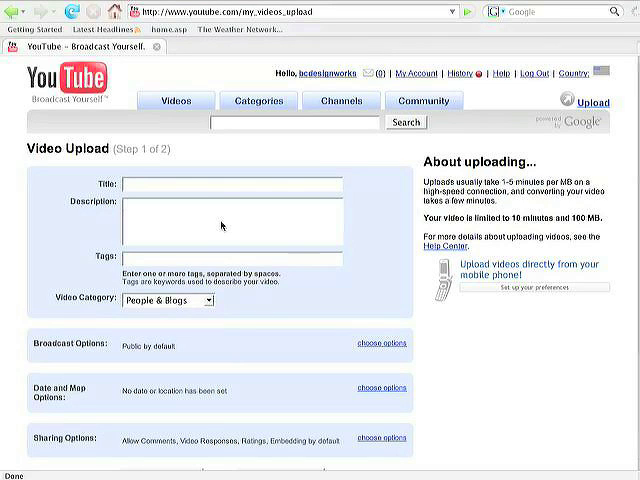
mouse_move(210, 218)
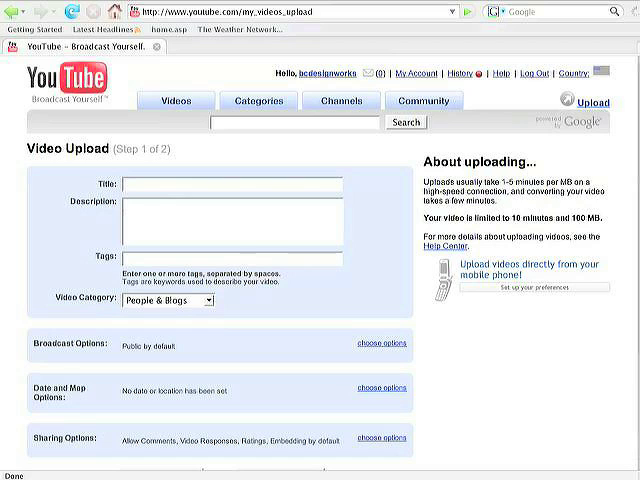
- Enter the title Babine River and a description about bears with a 'view more' website link
text(Babine River)
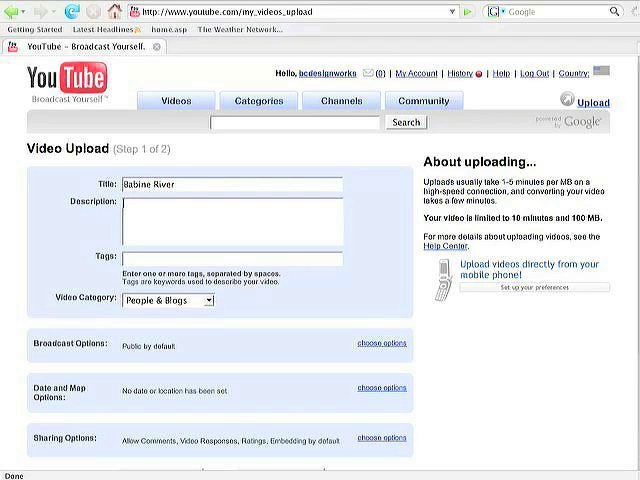
text(bears on the babine)
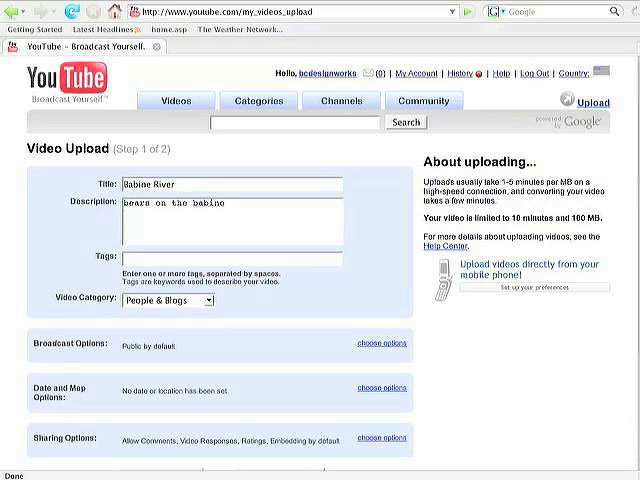
text(view more on www)
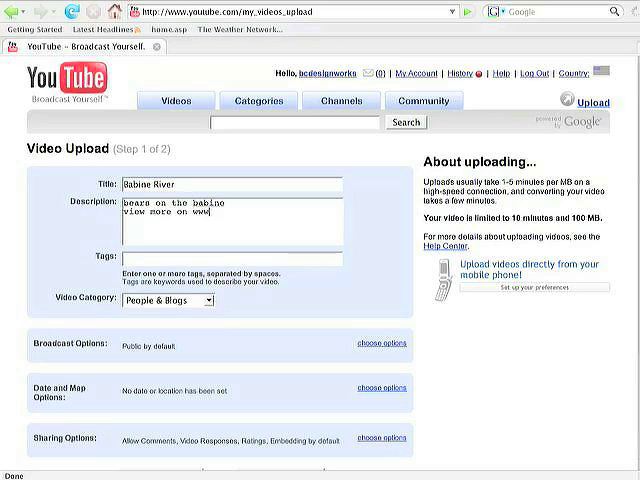
text(bcdesignworks.com)
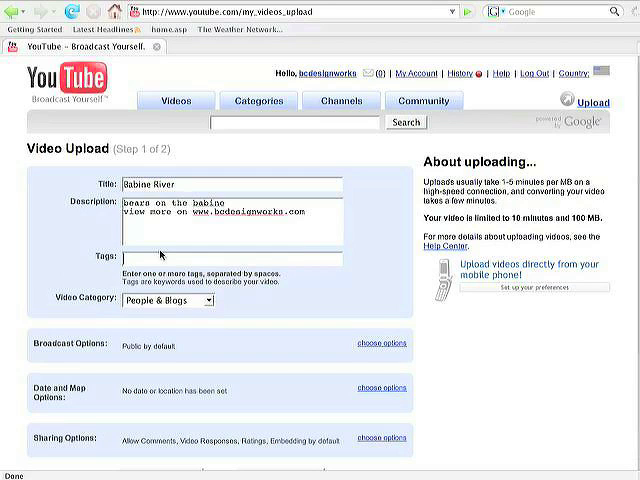
- Add the tags bears, babine, steelhead
text(bears)
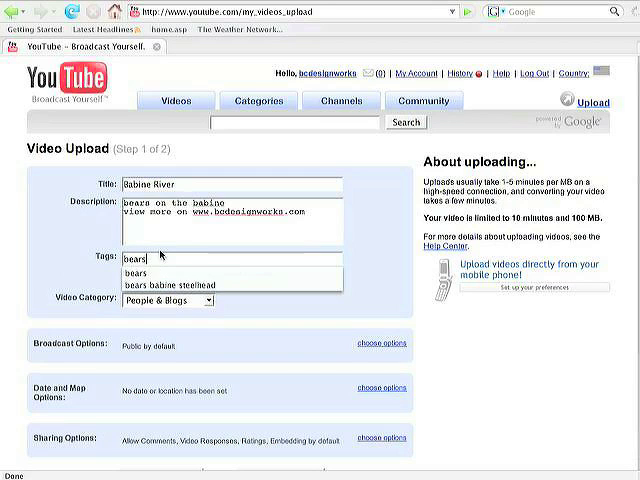
text(babine steelhead)
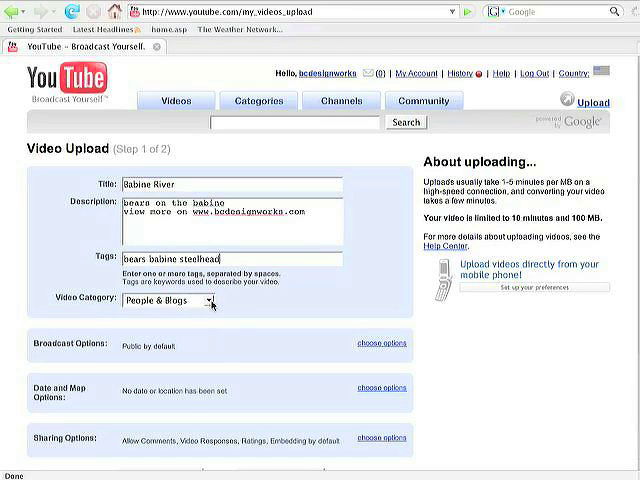
- Choose Pets & Animals as the video category
click(210, 300)
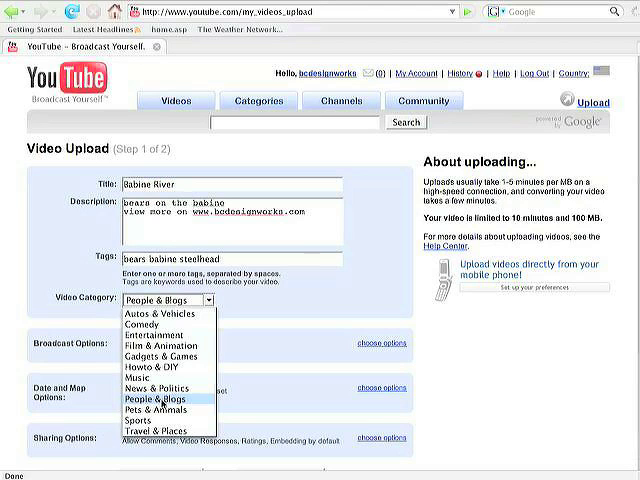
click(170, 408)
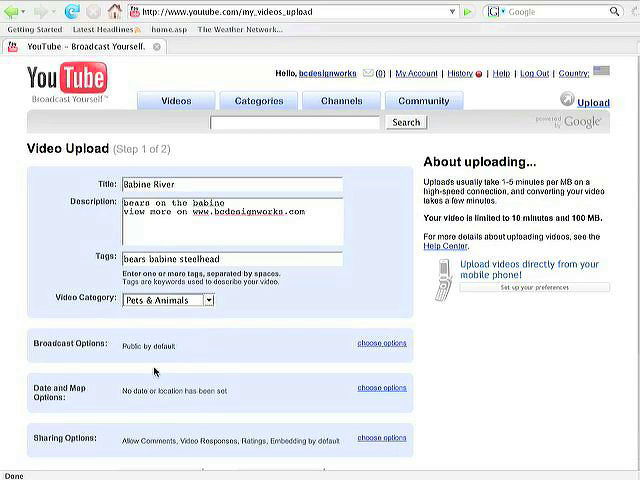
scroll(down, 3)
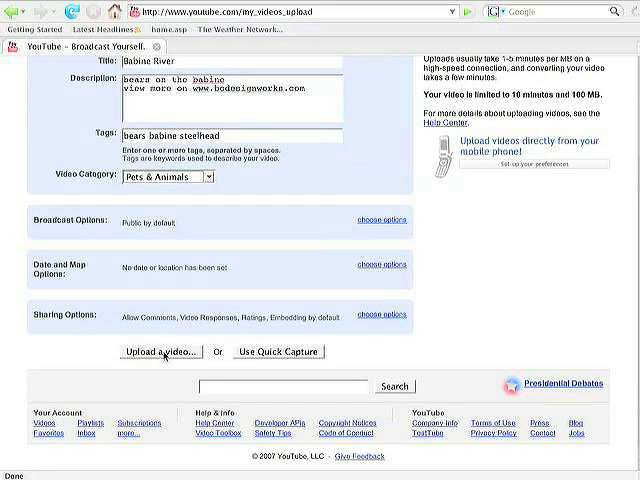
- Select babinevideo.wmv from the Desktop and upload it to YouTube
click(160, 352)
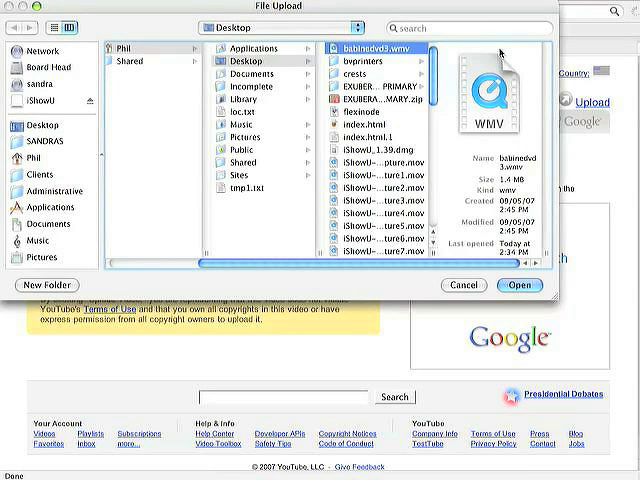
click(520, 284)
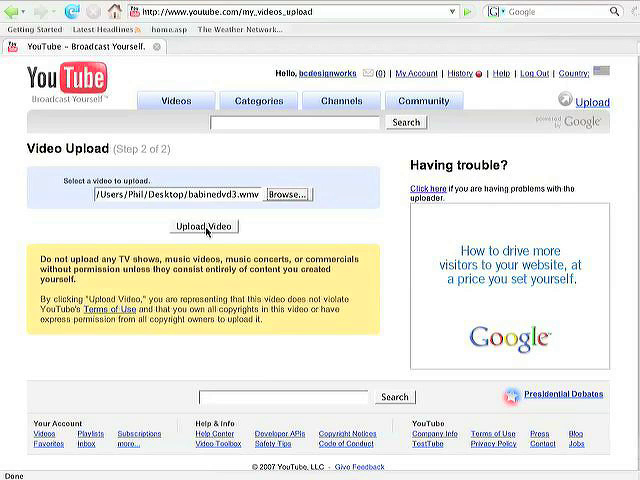
click(200, 224)
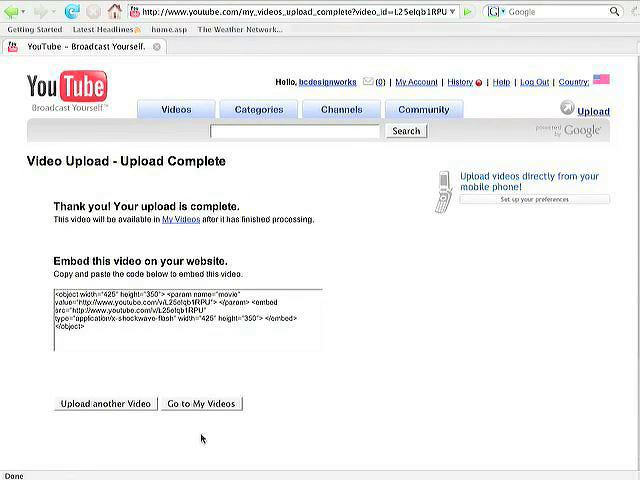
mouse_move(338, 272)
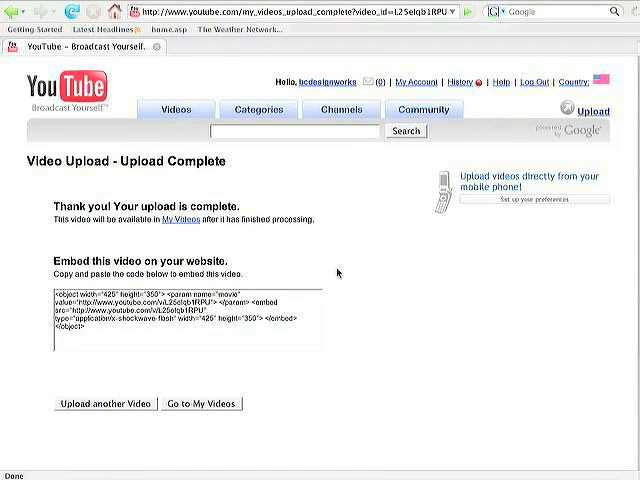
mouse_move(168, 252)
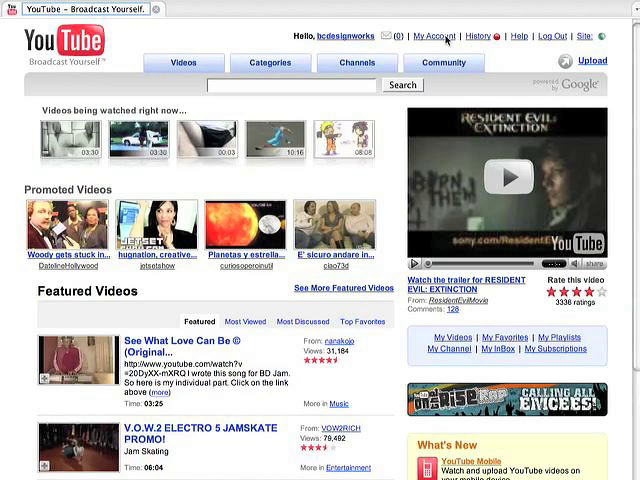
- View the My Videos list of uploaded videos via My Account
click(432, 36)
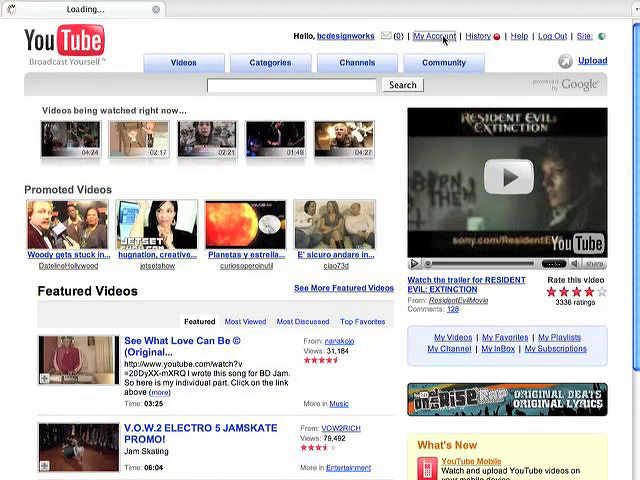
click(436, 36)
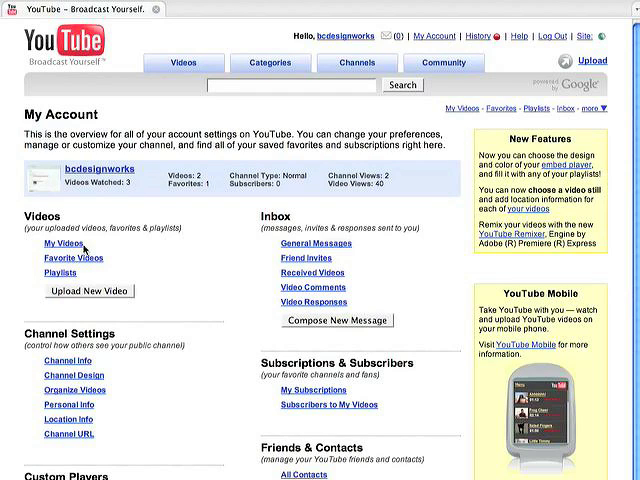
click(64, 242)
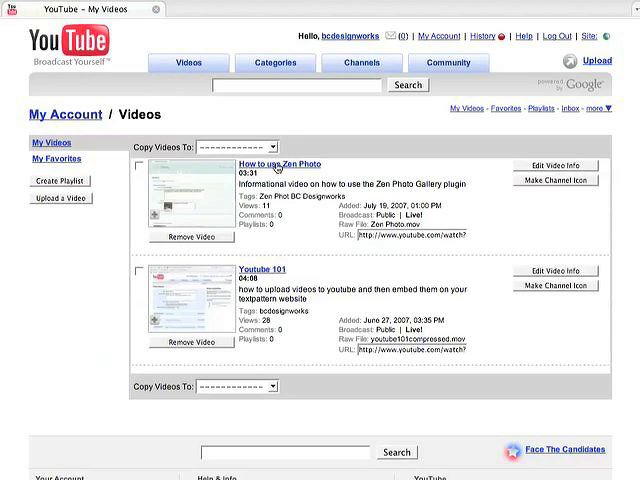
click(284, 164)
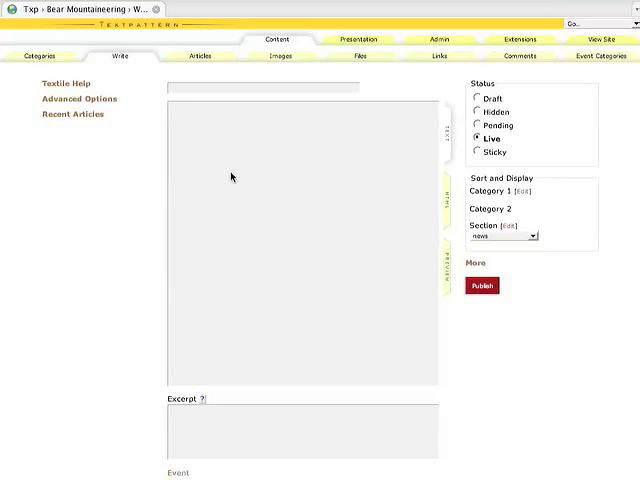
mouse_move(208, 132)
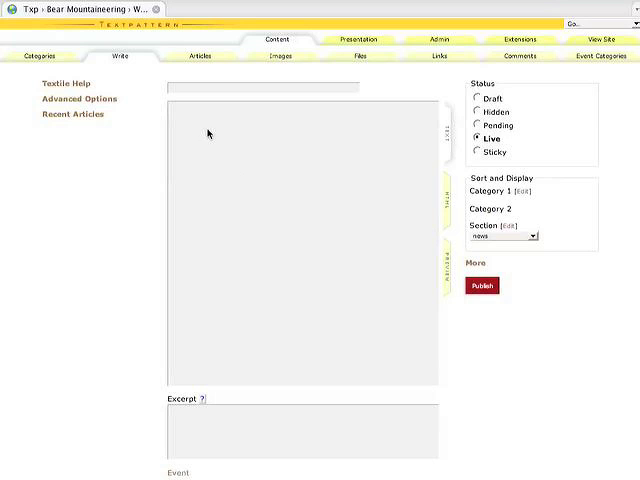
mouse_move(208, 132)
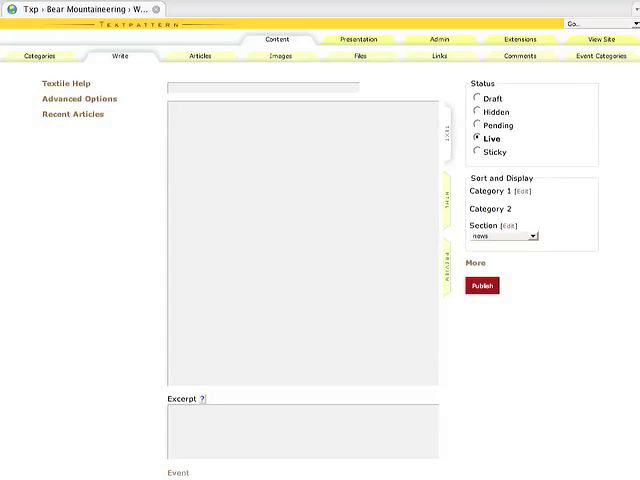
- Place the cursor in the Textpattern article body to receive the embed code
click(172, 110)
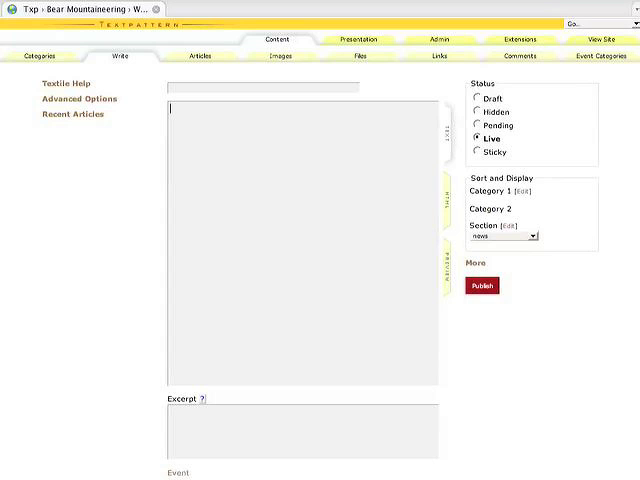